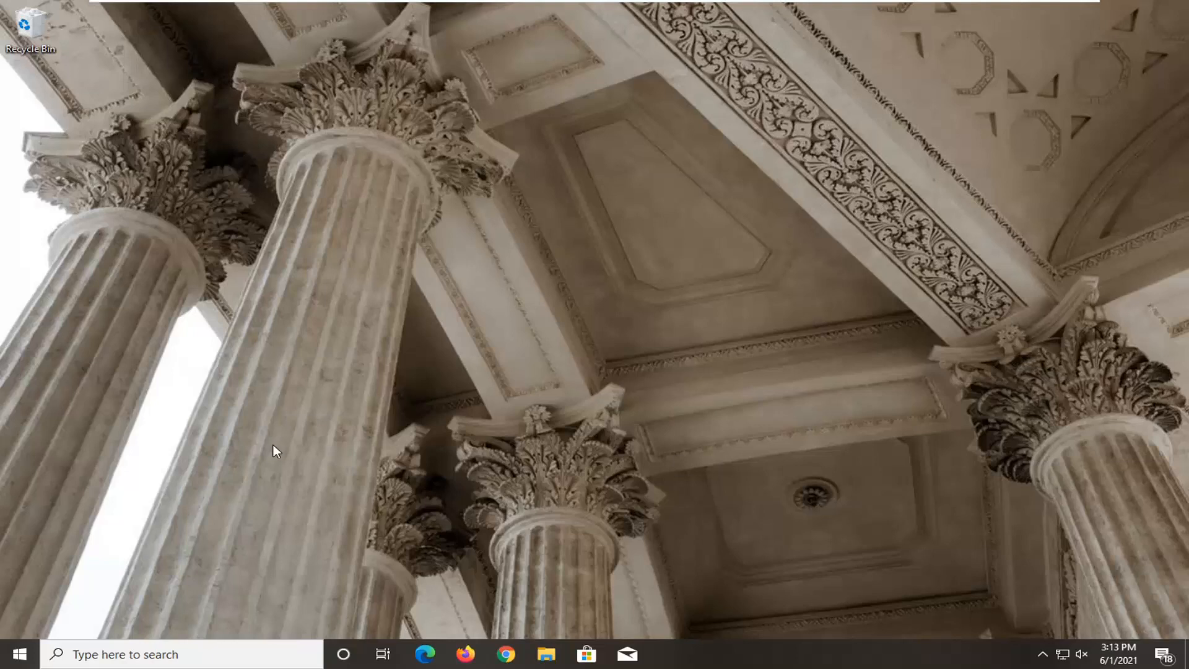
# Step: Open Windows Settings from the Start menu, landing on Bluetooth & other devices
pyautogui.click(20, 654)
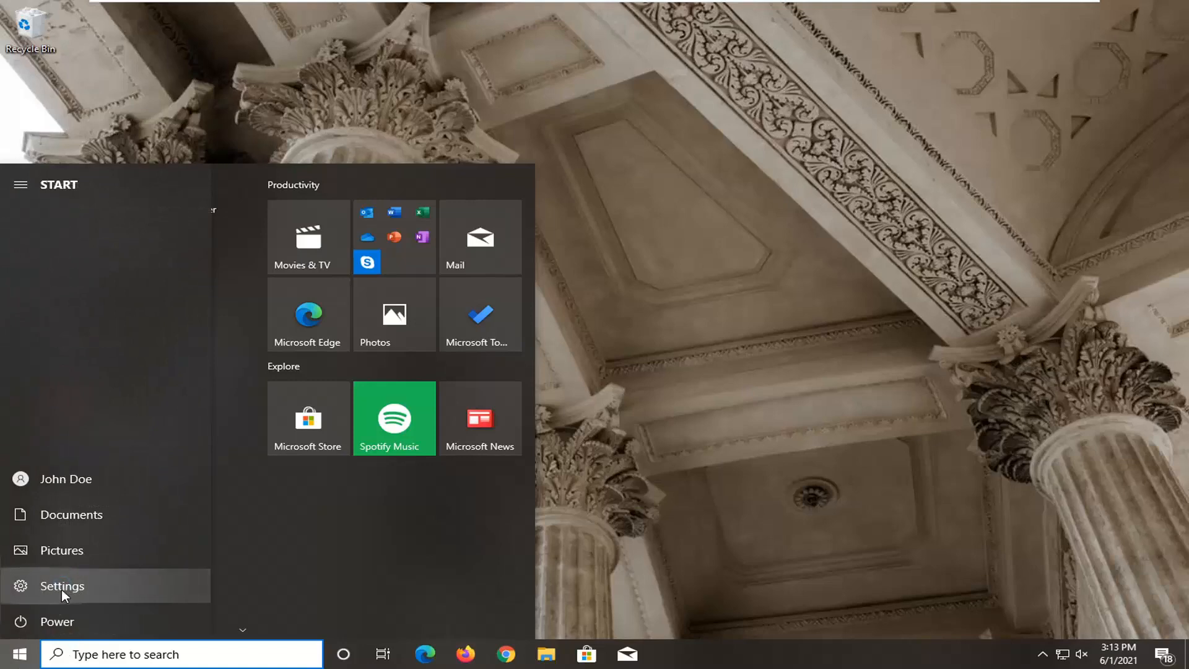
pyautogui.click(56, 586)
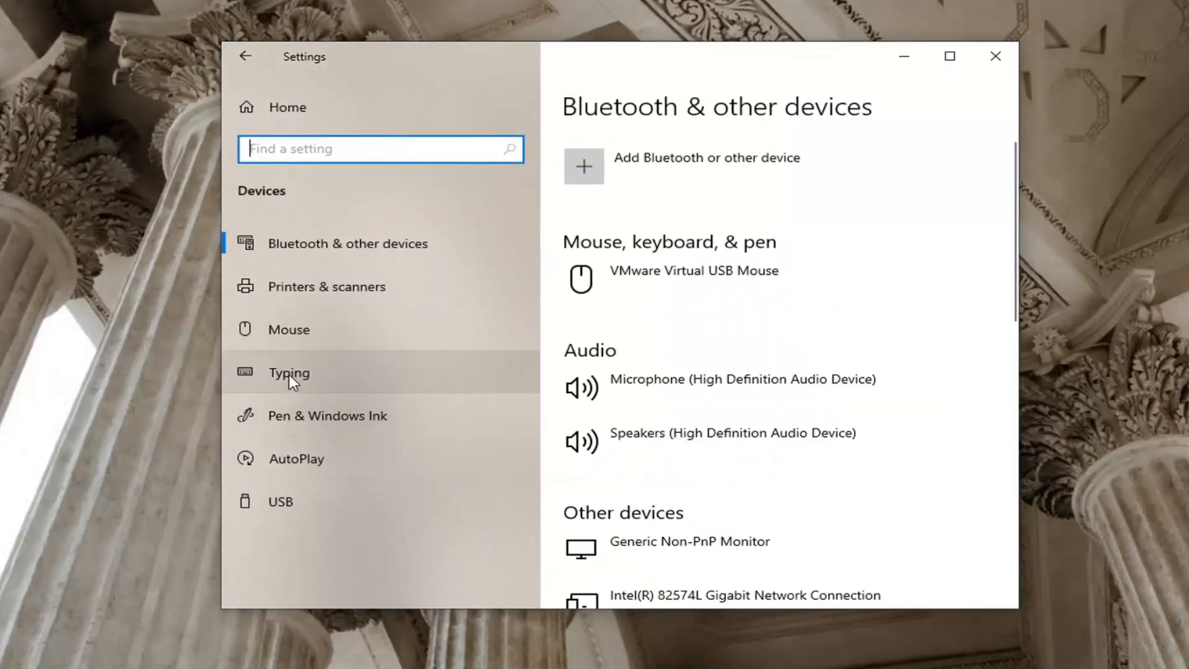
# Step: Go to the Typing page and scroll to the Hardware keyboard section
pyautogui.click(289, 373)
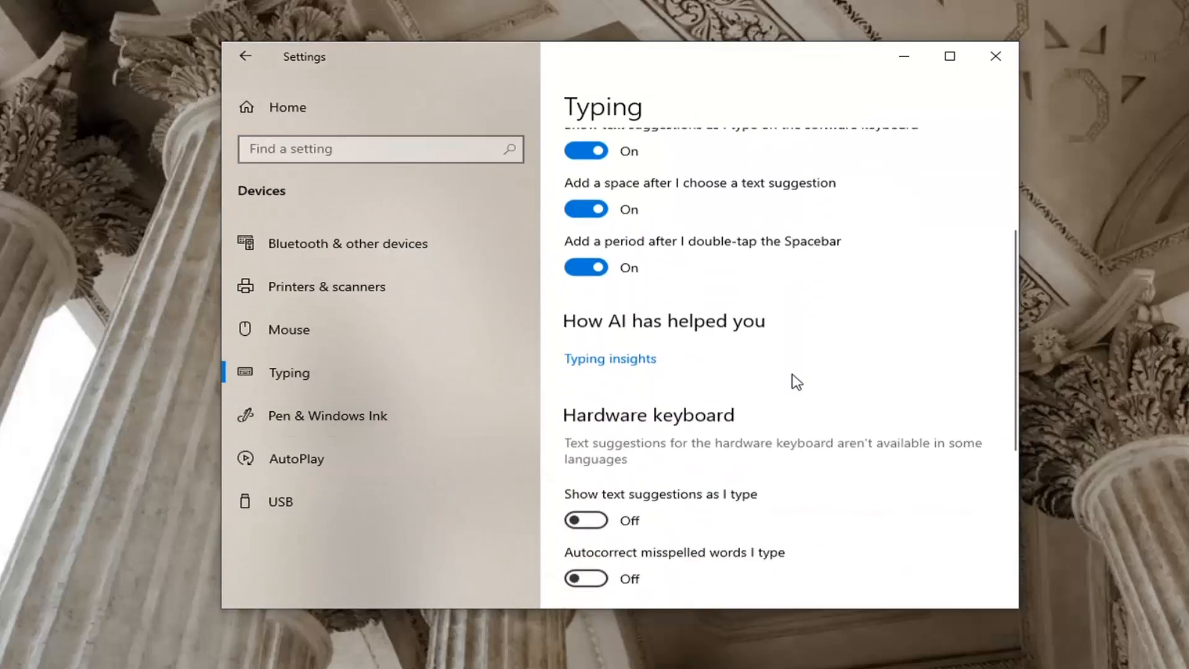
pyautogui.scroll(-3)
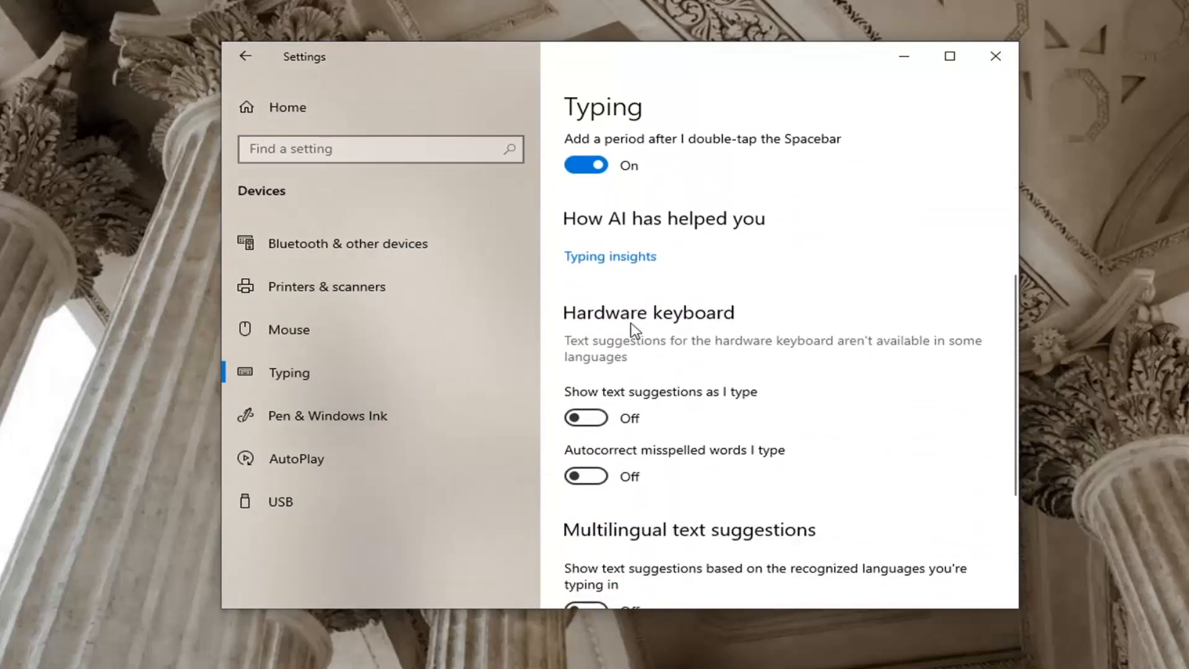
pyautogui.moveTo(647, 360)
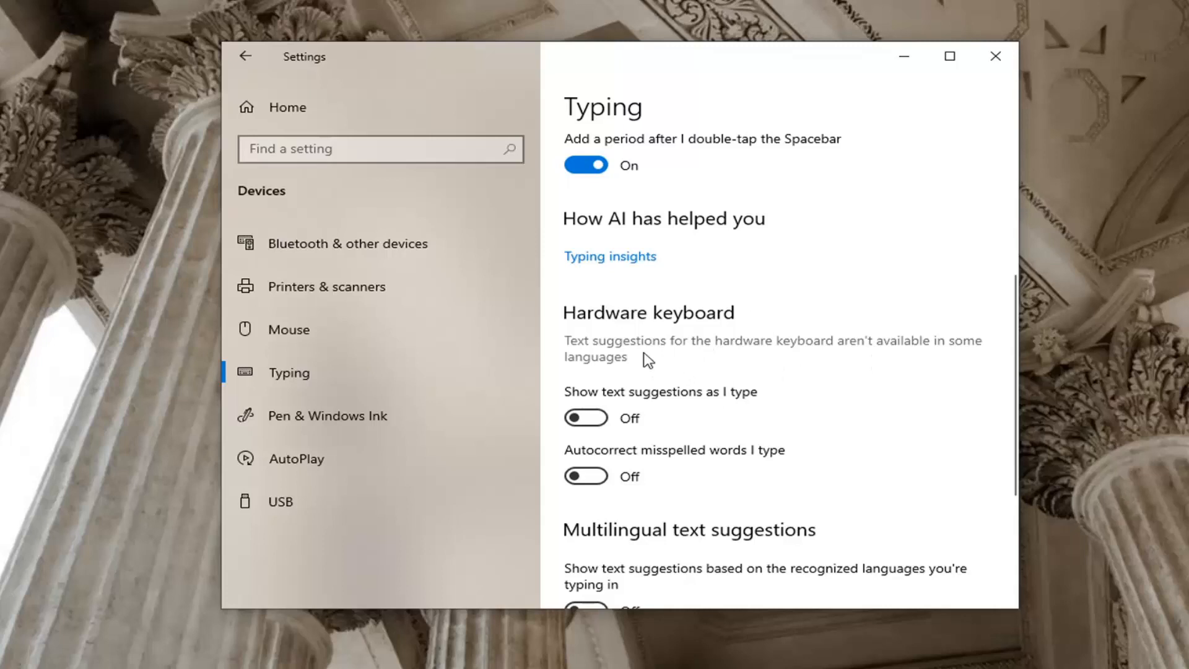
pyautogui.moveTo(681, 351)
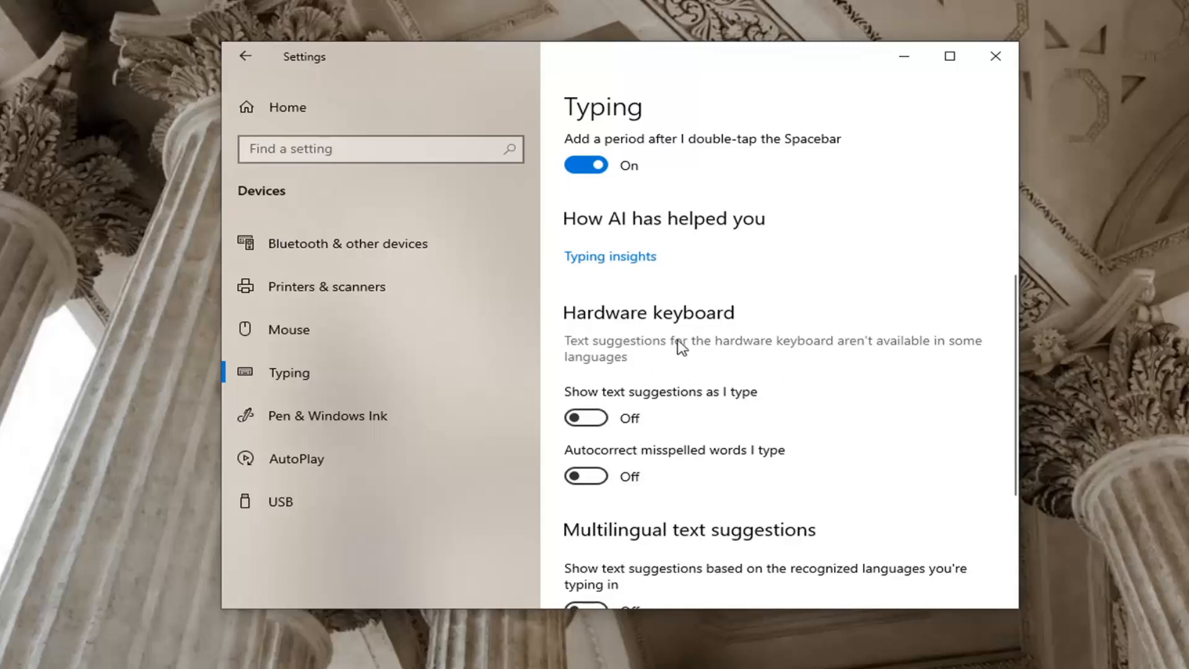
pyautogui.moveTo(565, 378)
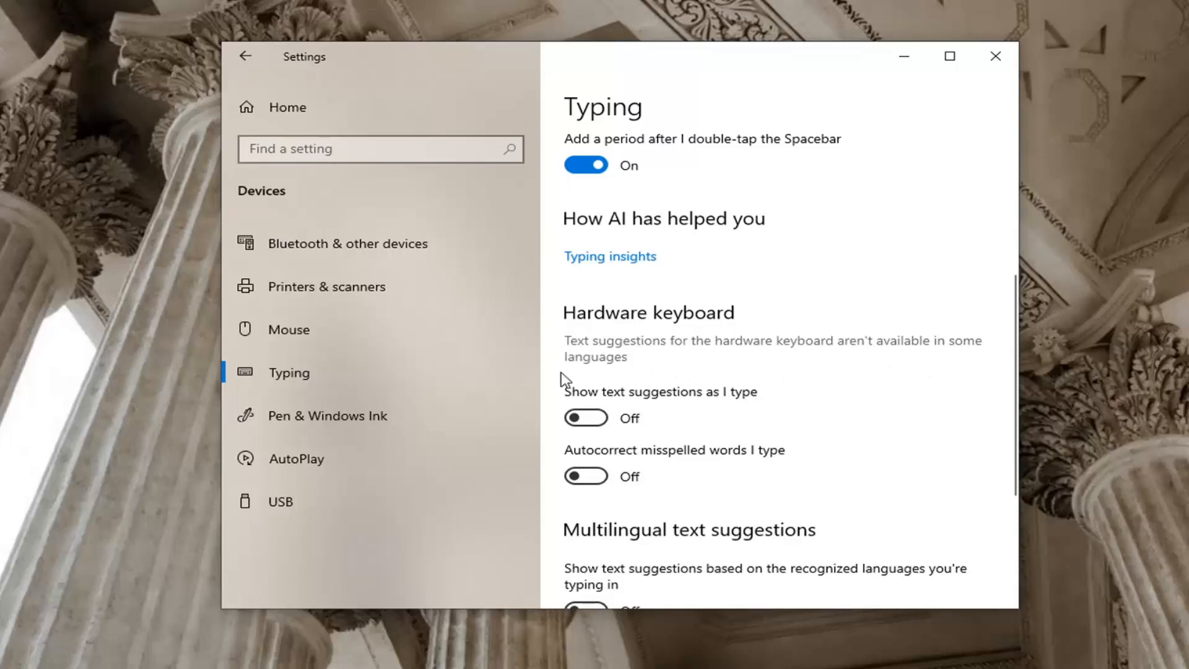
pyautogui.scroll(-3)
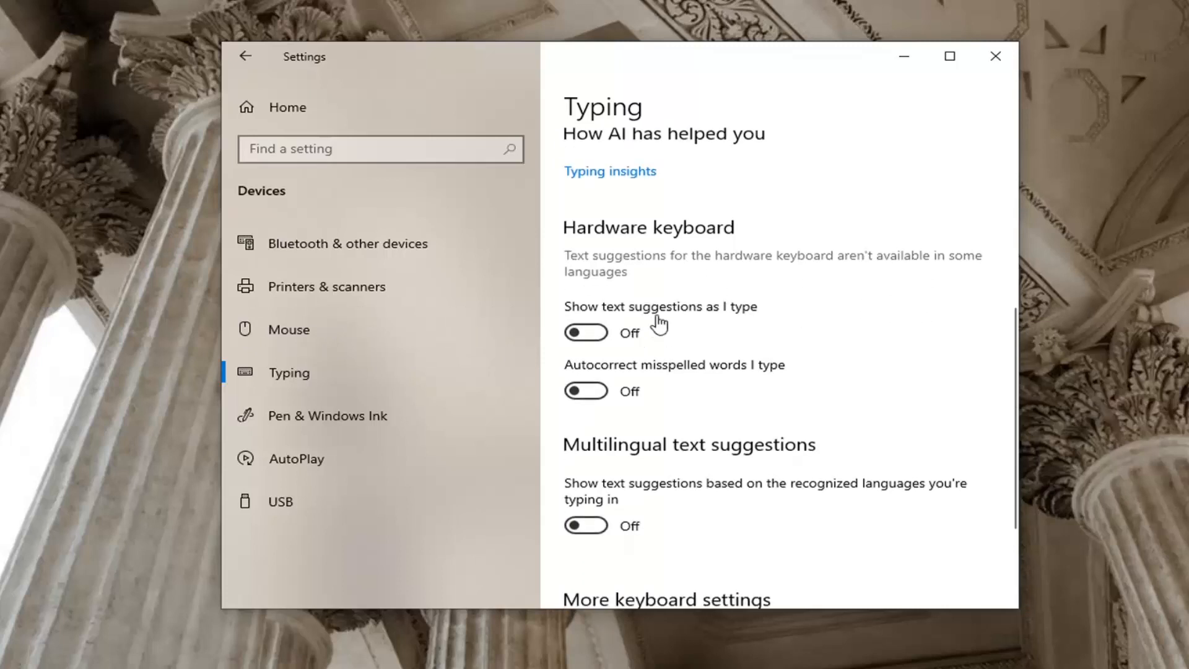
pyautogui.moveTo(669, 264)
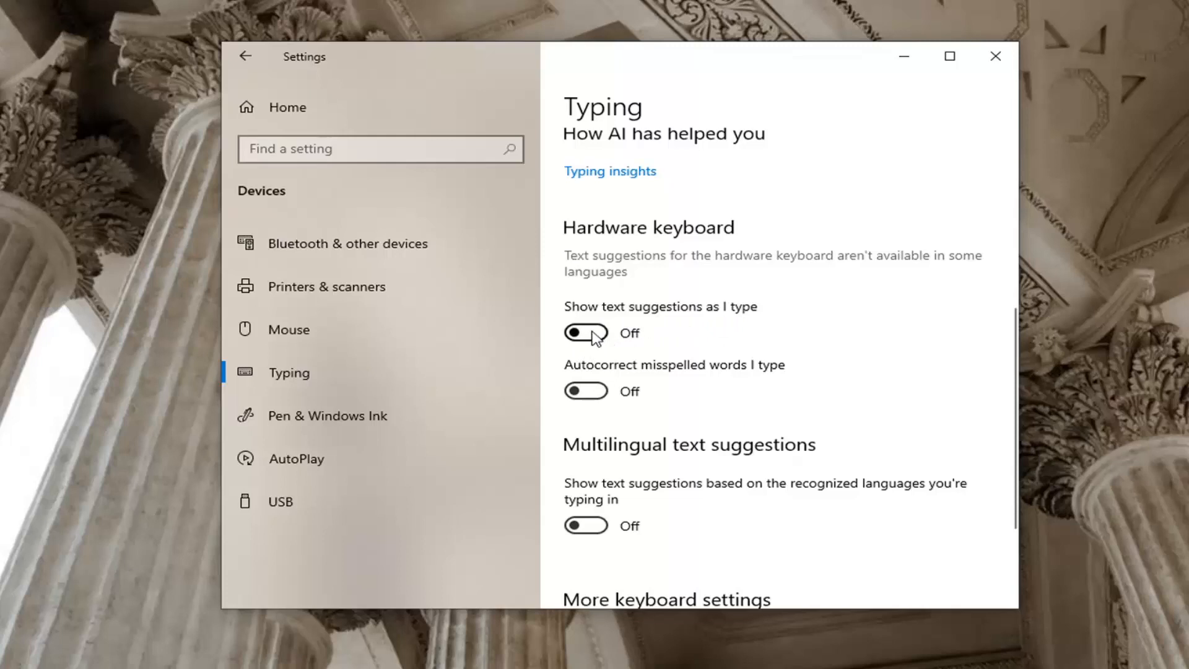
# Step: Turn on hardware keyboard 'Show text suggestions as I type' and close Settings
pyautogui.click(585, 333)
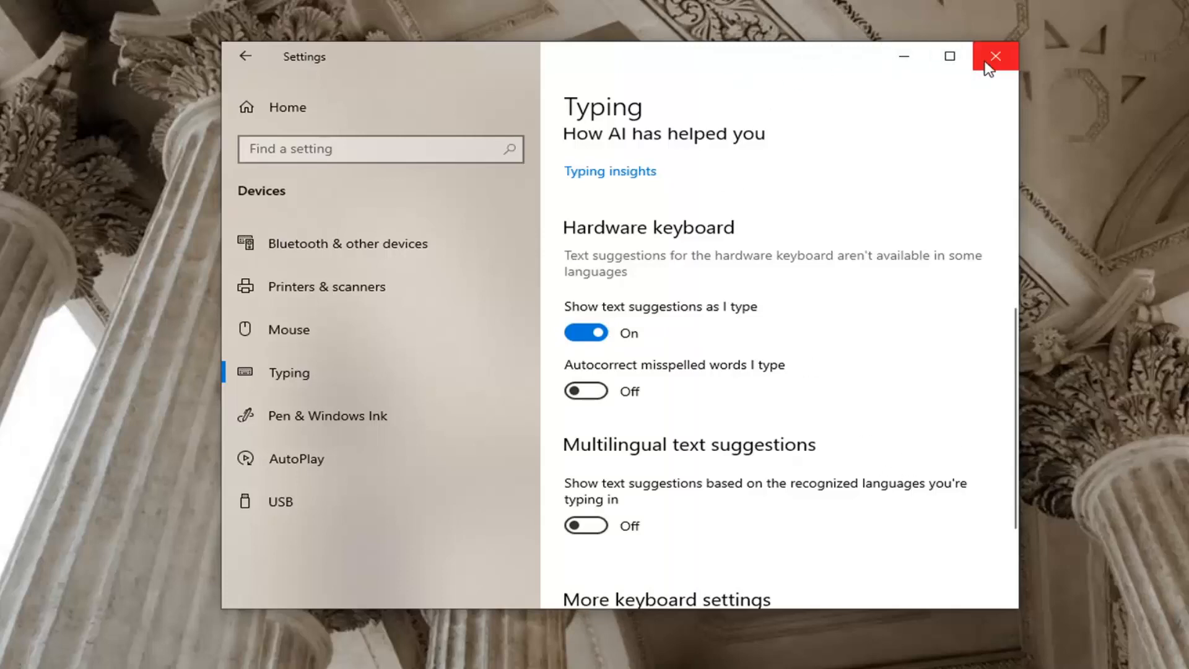
pyautogui.click(993, 57)
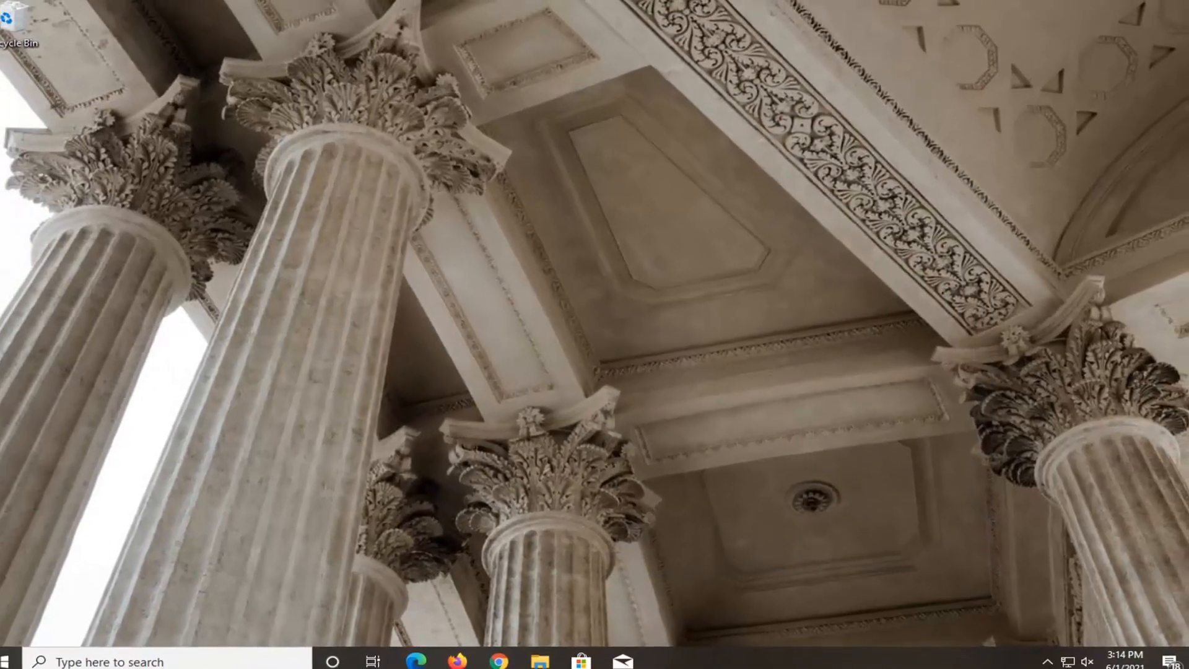